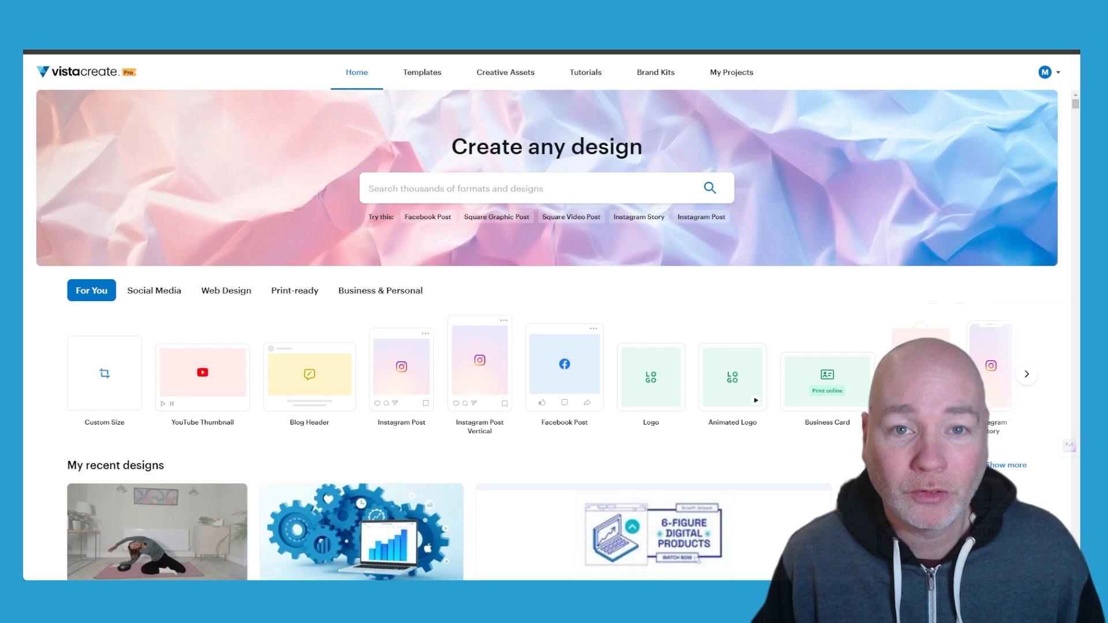
# Show the My Projects page listing all saved designs
pyautogui.scroll(-3)
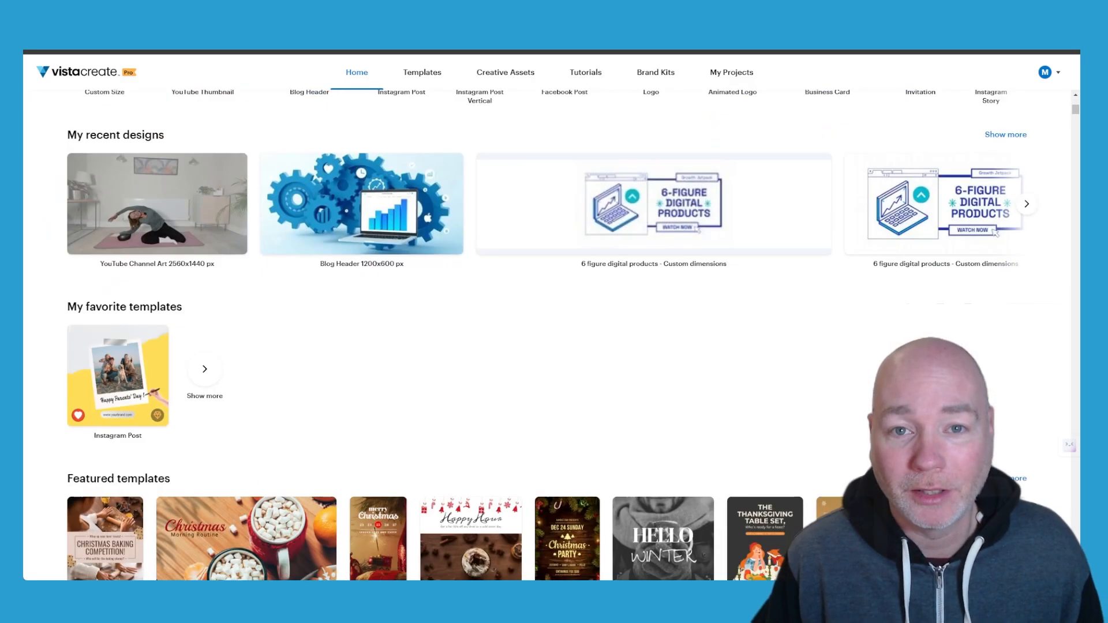
pyautogui.click(732, 71)
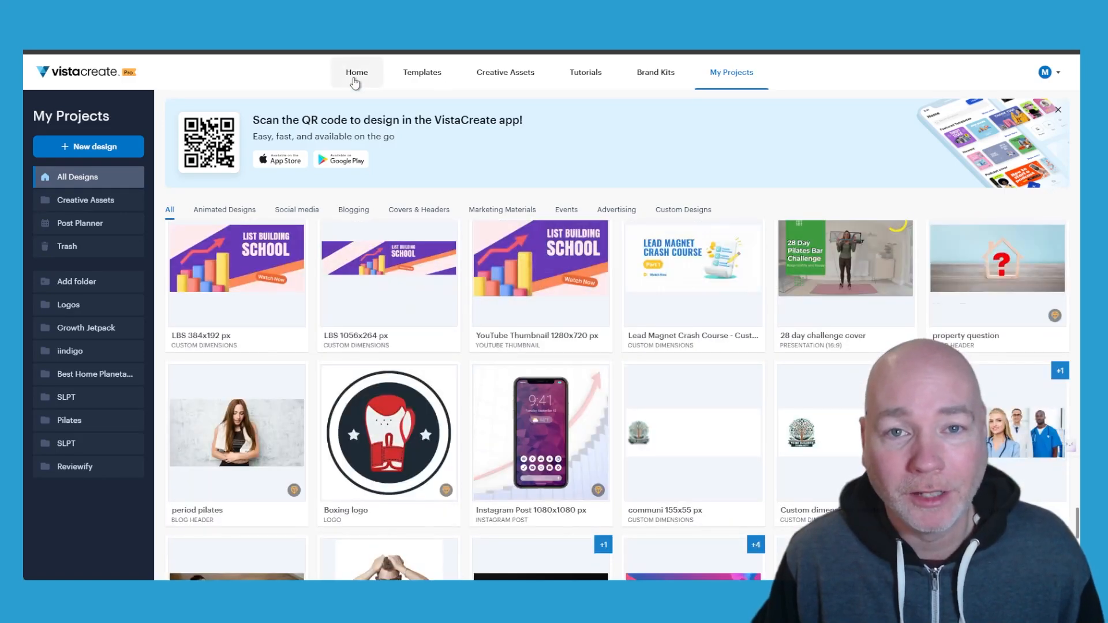
# Return to the Home dashboard with formats and recent designs
pyautogui.click(357, 72)
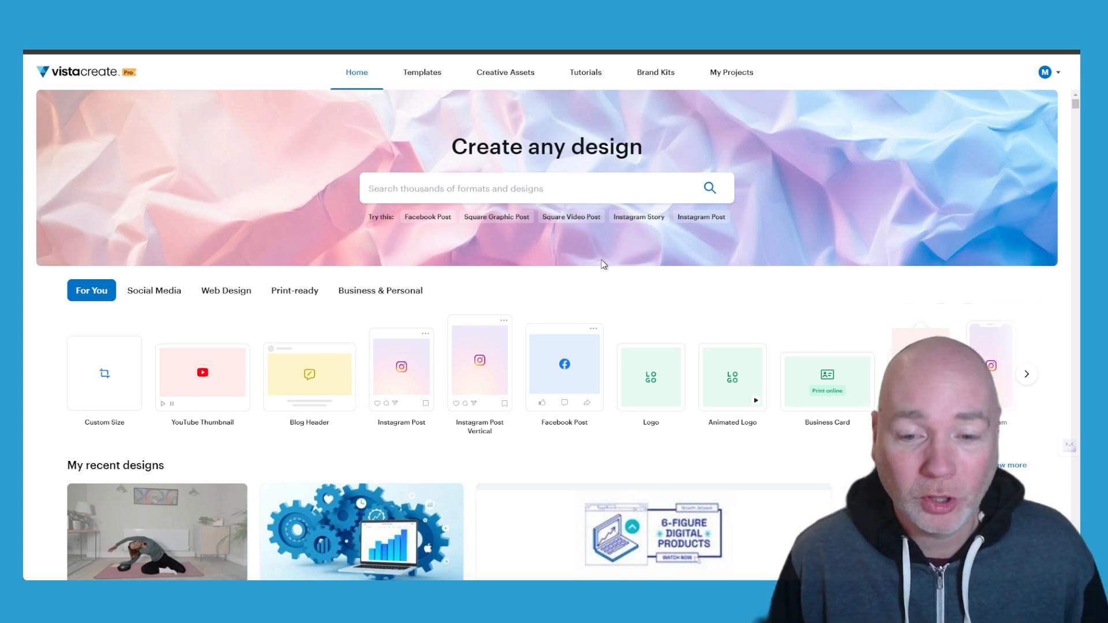
pyautogui.moveTo(603, 264)
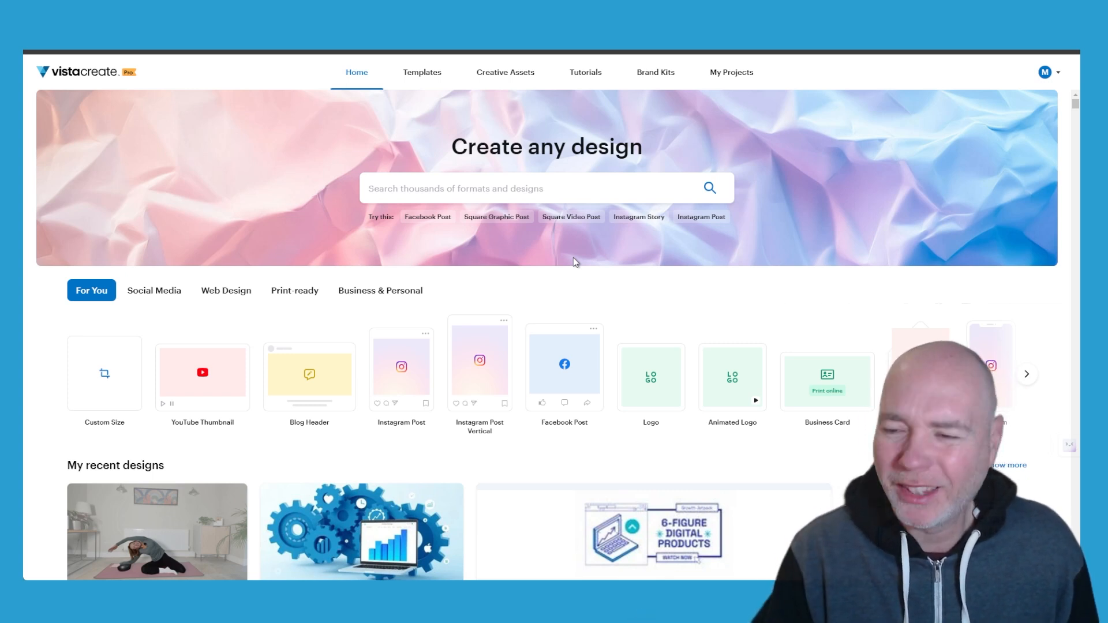
pyautogui.moveTo(670, 149)
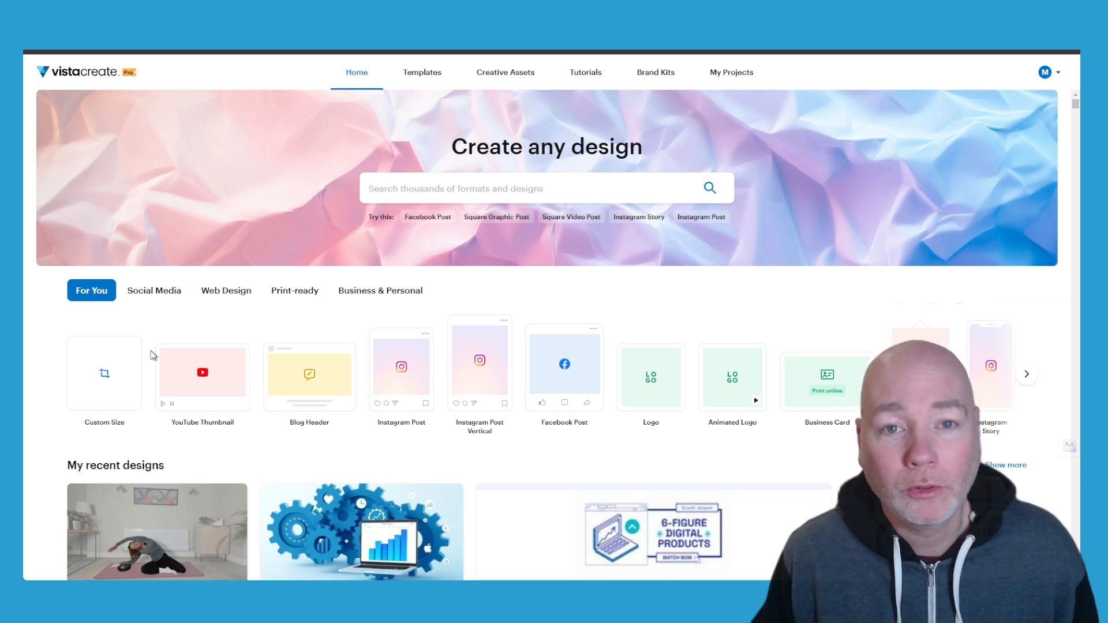
pyautogui.moveTo(309, 374)
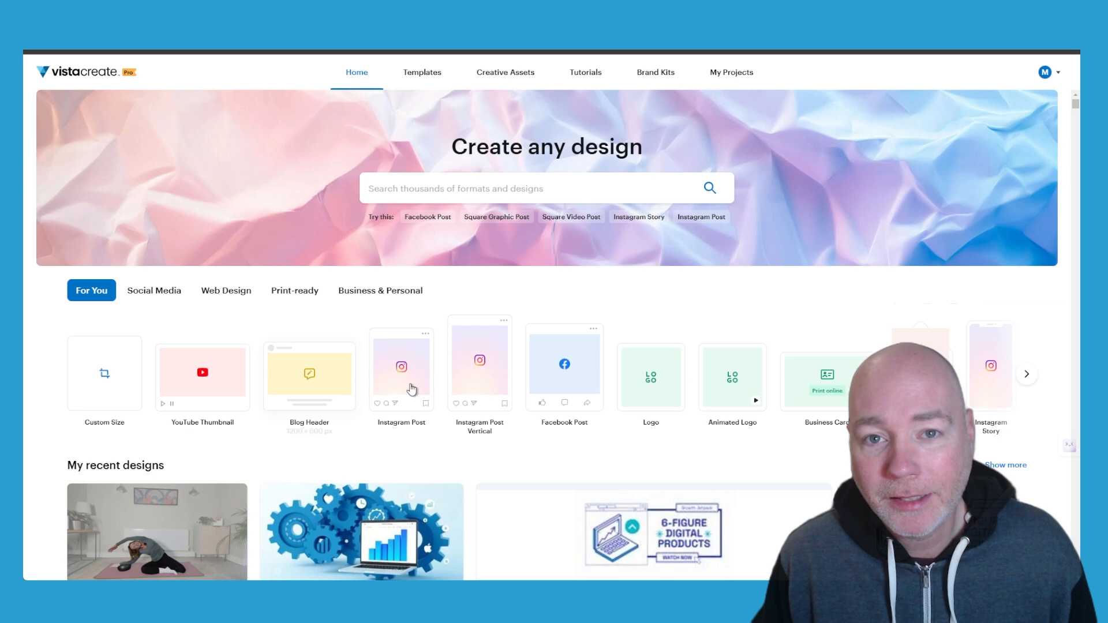
pyautogui.moveTo(690, 392)
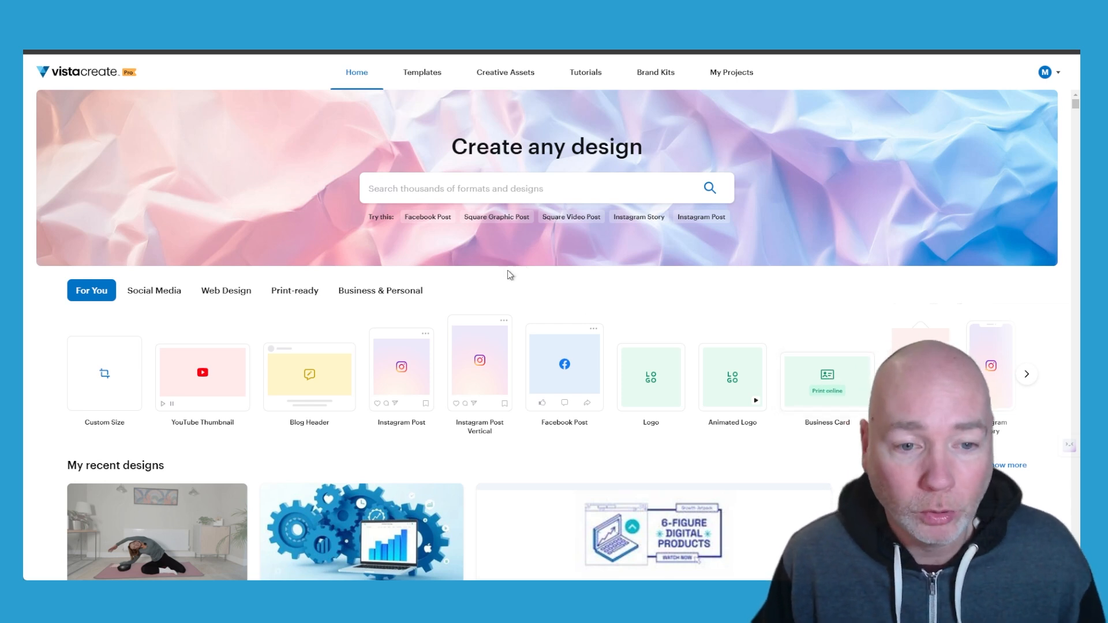
# Start a new 1280×720 YouTube thumbnail from the Tips for Beginner Skiers template
pyautogui.click(202, 373)
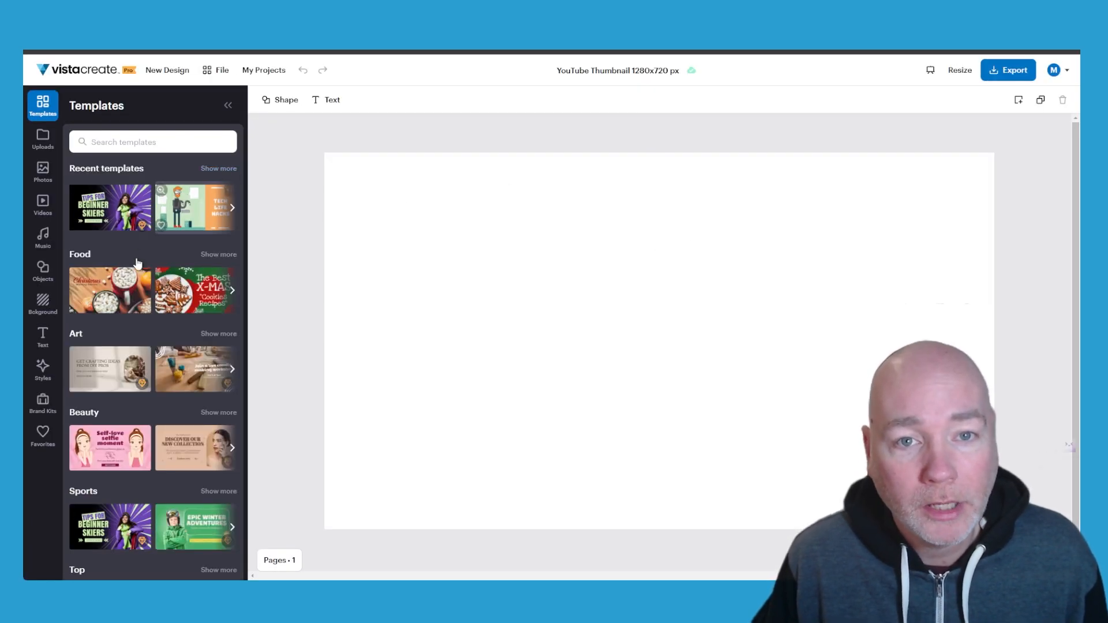
pyautogui.scroll(-3)
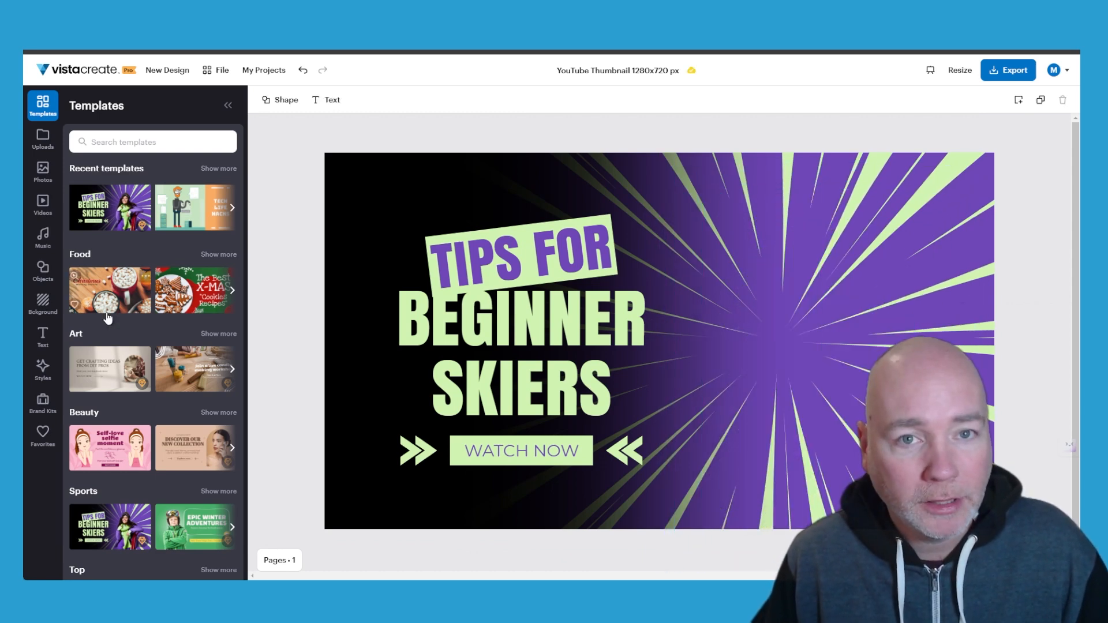
# Add the uploaded portrait of the man from Uploads and remove its background
pyautogui.click(43, 139)
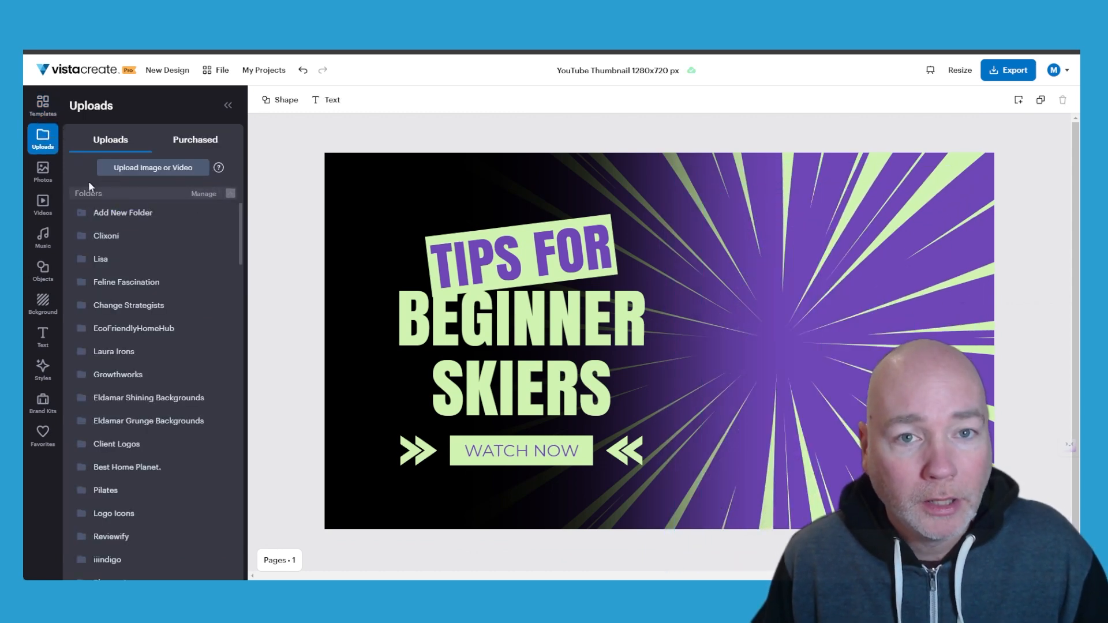
pyautogui.click(230, 193)
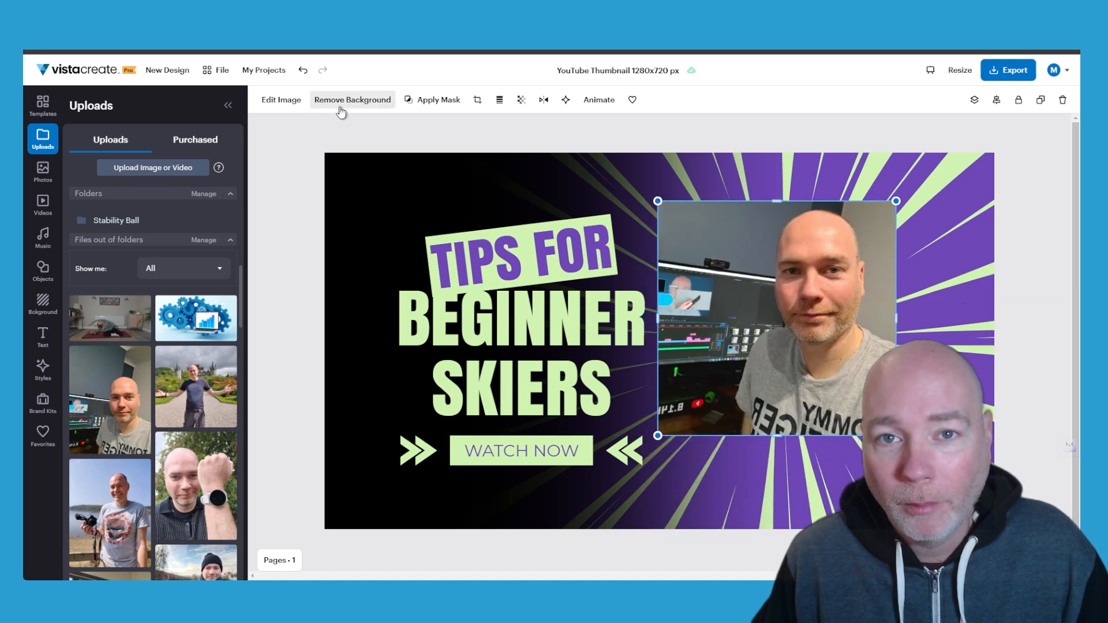
pyautogui.click(352, 100)
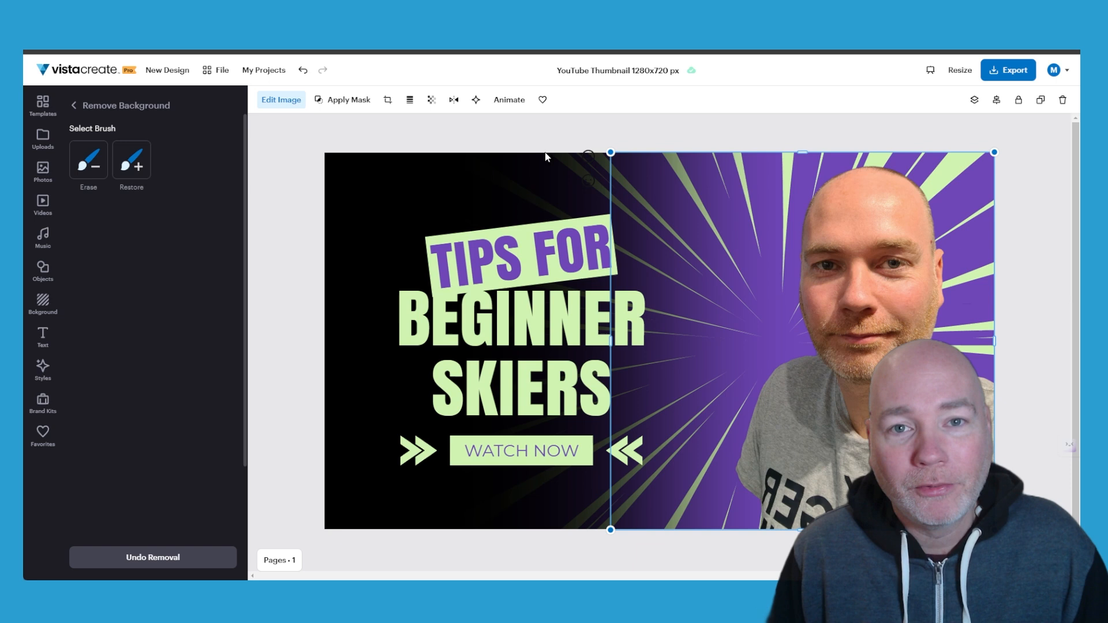
# Apply Sticker Maker to the cut-out portrait with a white border of size 7
pyautogui.click(43, 138)
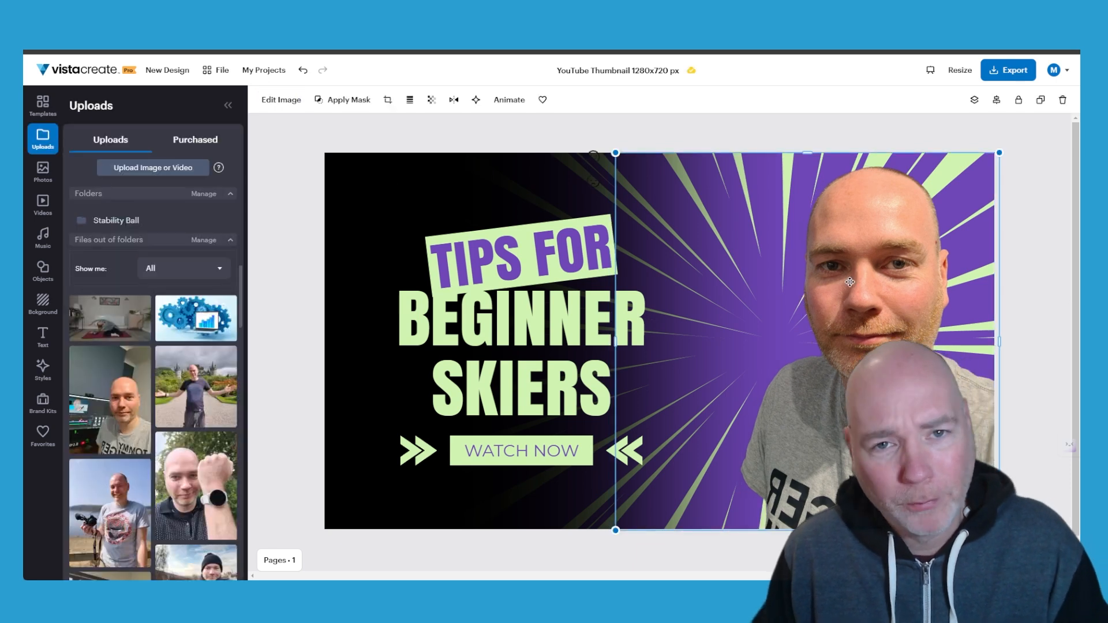
pyautogui.click(281, 99)
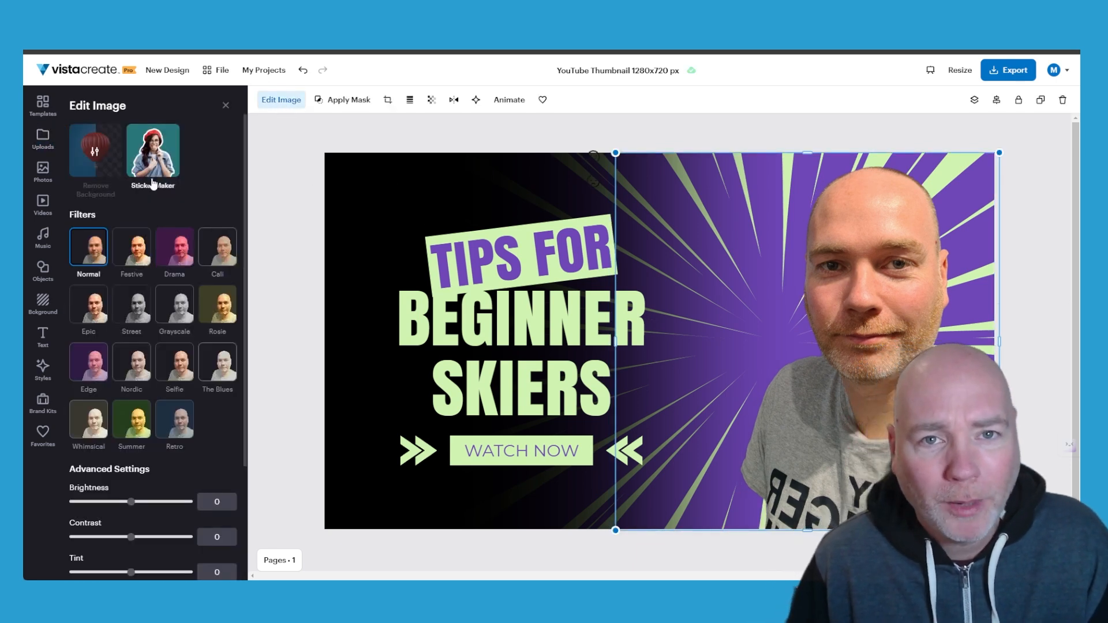
pyautogui.click(152, 151)
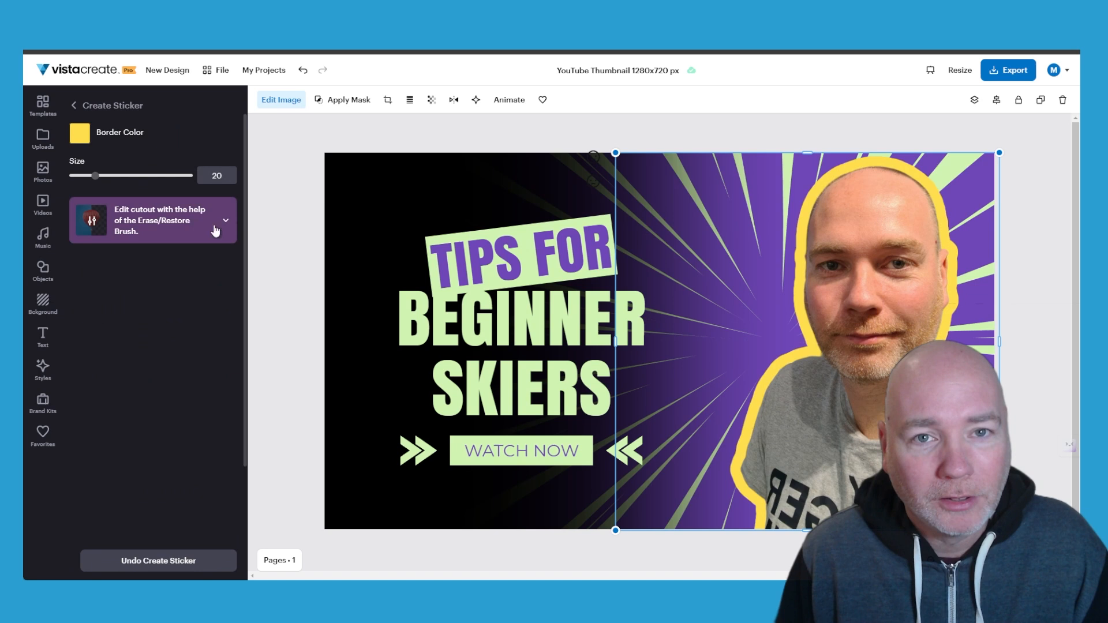
pyautogui.click(80, 132)
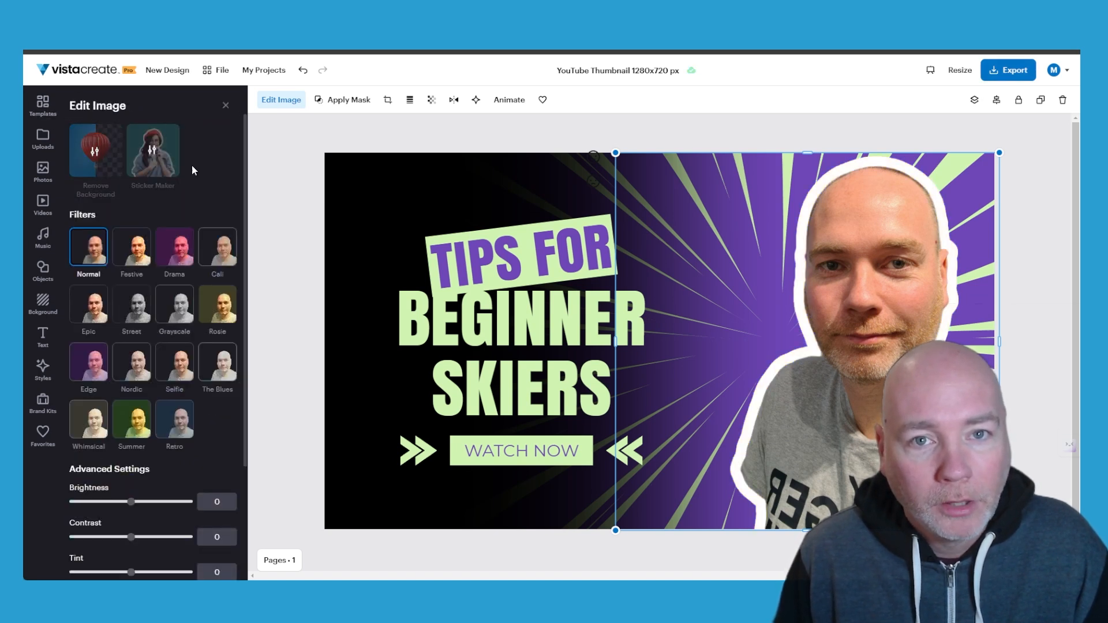
pyautogui.click(153, 150)
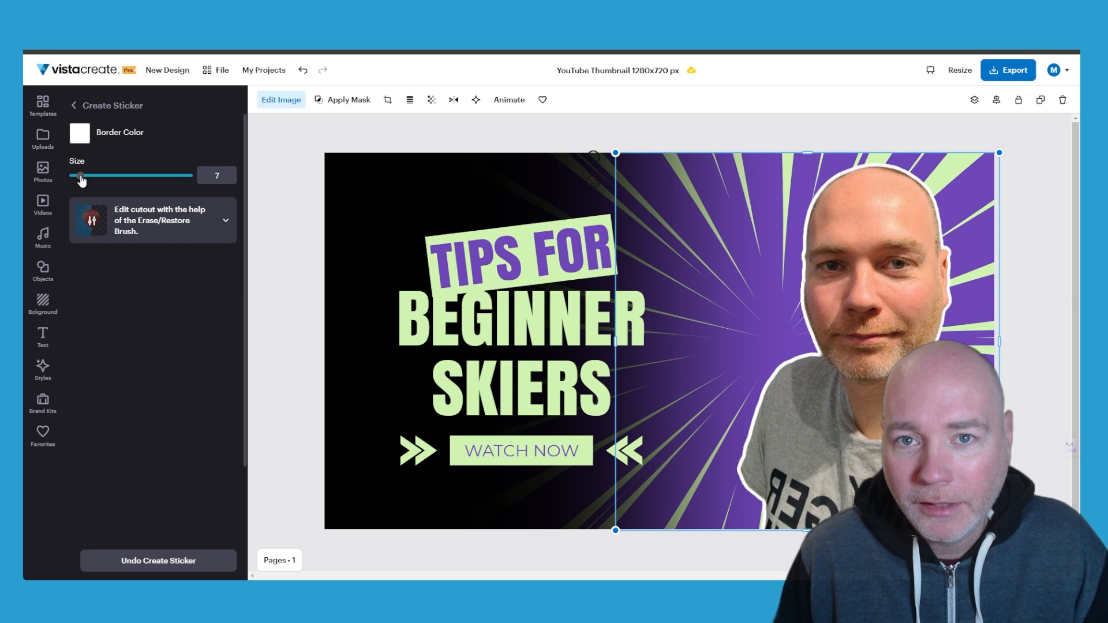
pyautogui.click(43, 140)
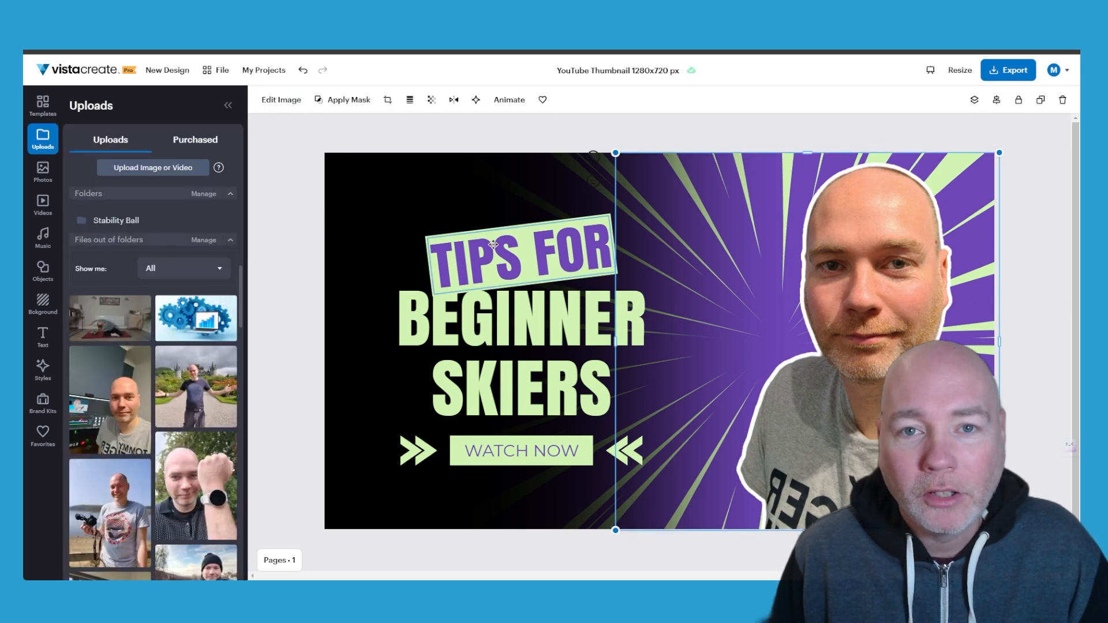
# Select the TIPS FOR headline and show the page strip beneath the canvas
pyautogui.click(520, 254)
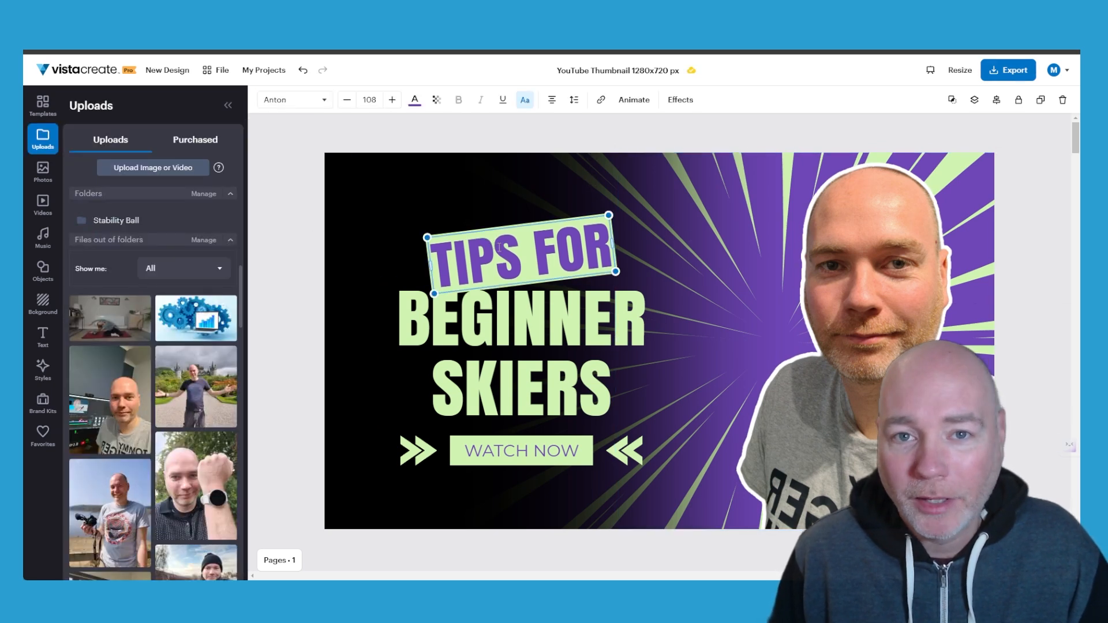
pyautogui.click(520, 450)
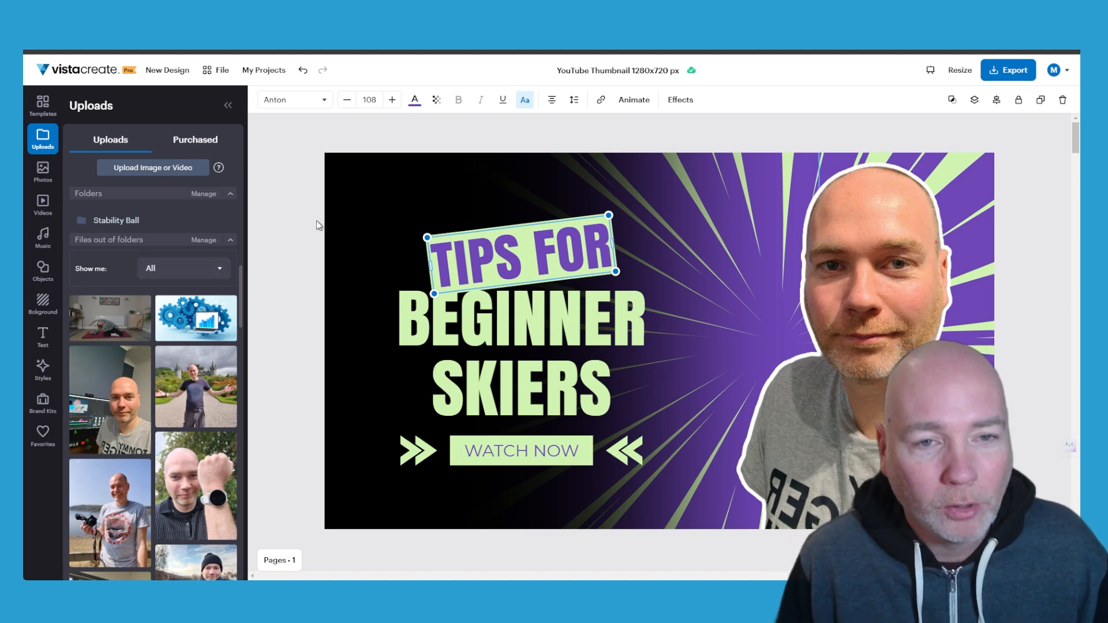
pyautogui.click(278, 559)
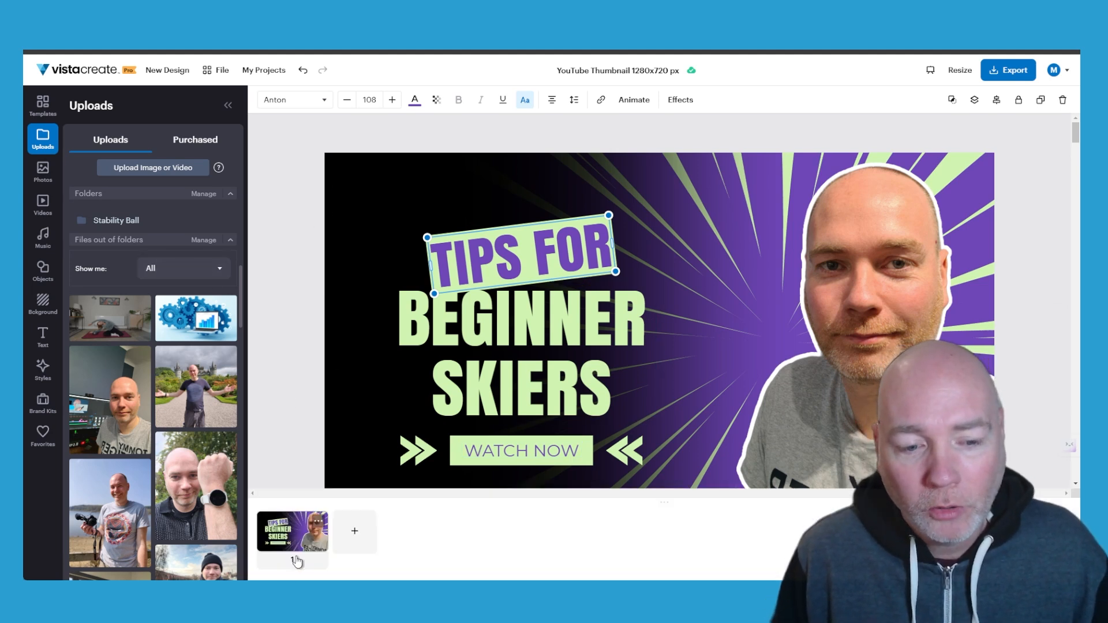
# Add a second page and browse stock photos for the man with headphones
pyautogui.click(355, 530)
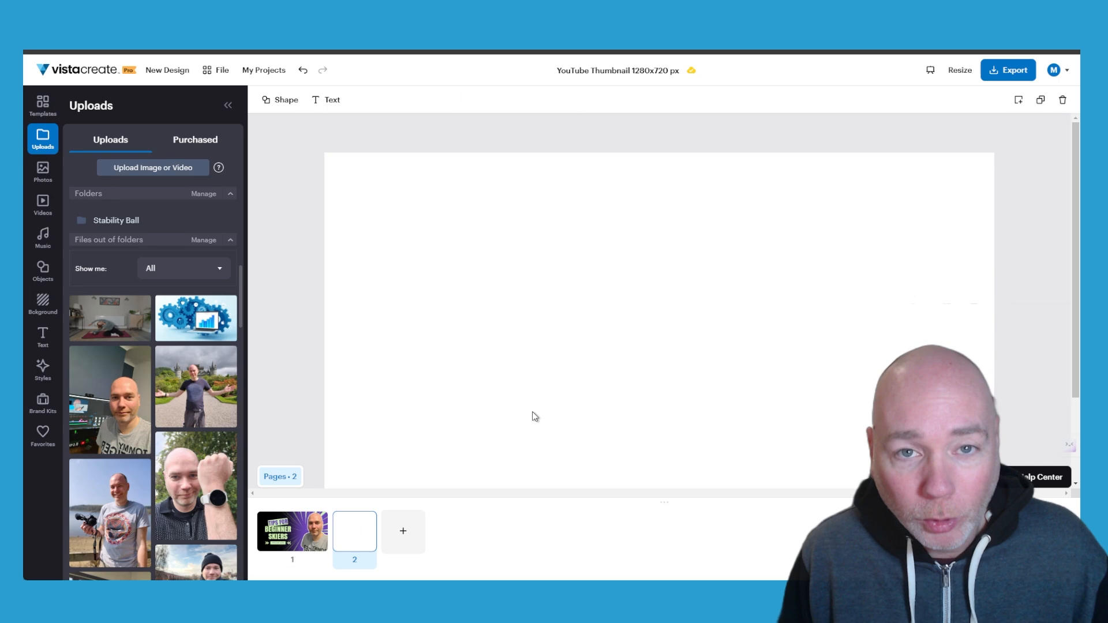
pyautogui.click(42, 171)
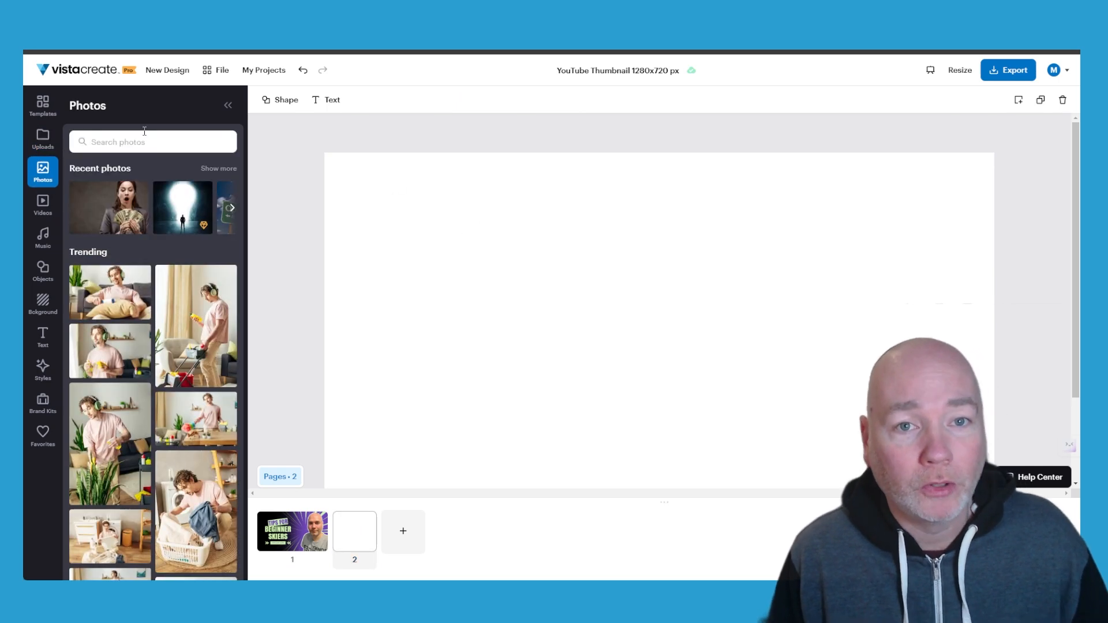
pyautogui.scroll(-3)
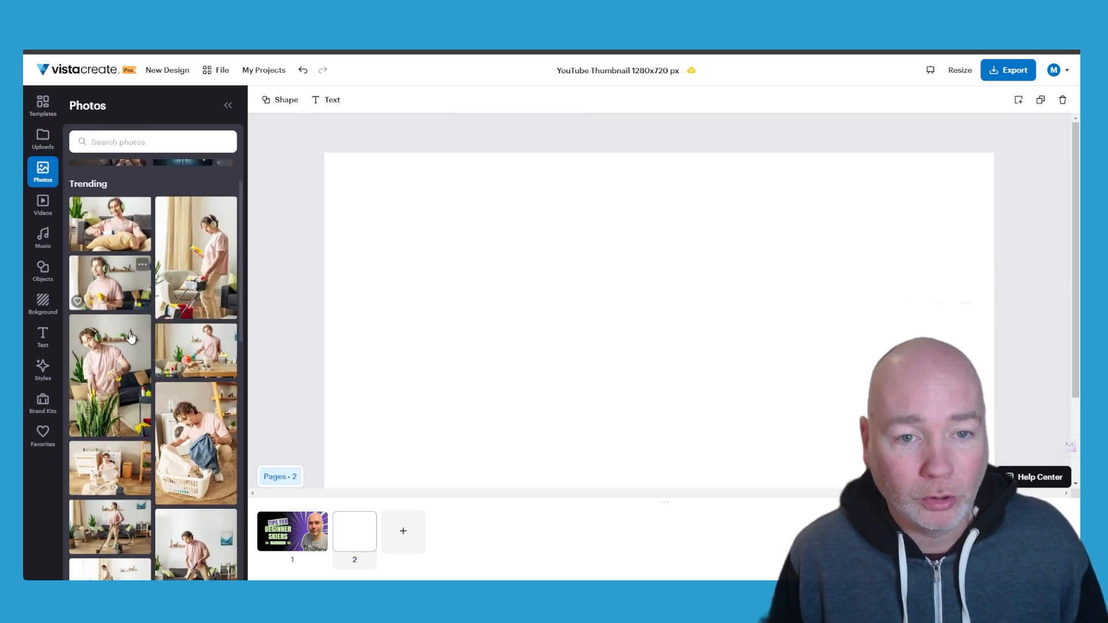
pyautogui.scroll(-3)
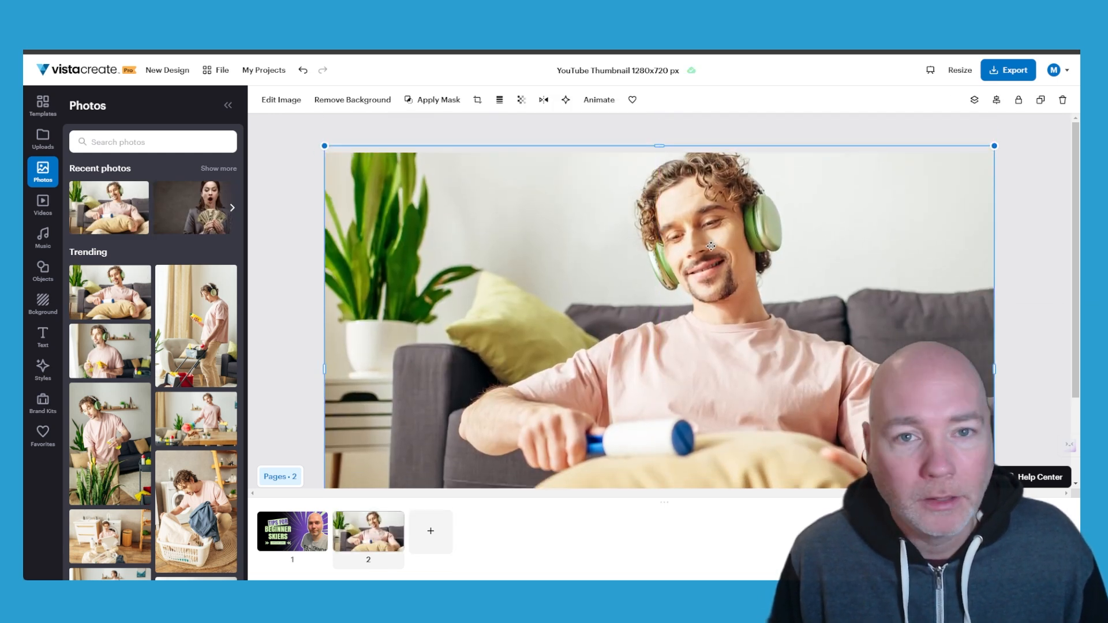
# Review the uploaded custom fonts under My Fonts in the Text panel
pyautogui.click(42, 335)
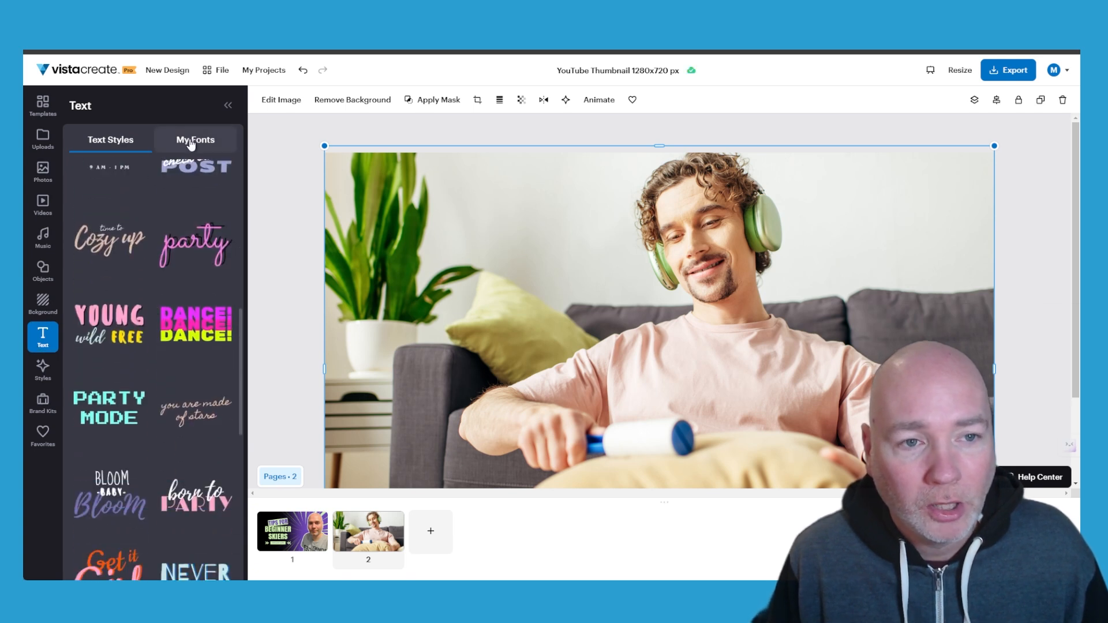
pyautogui.click(196, 139)
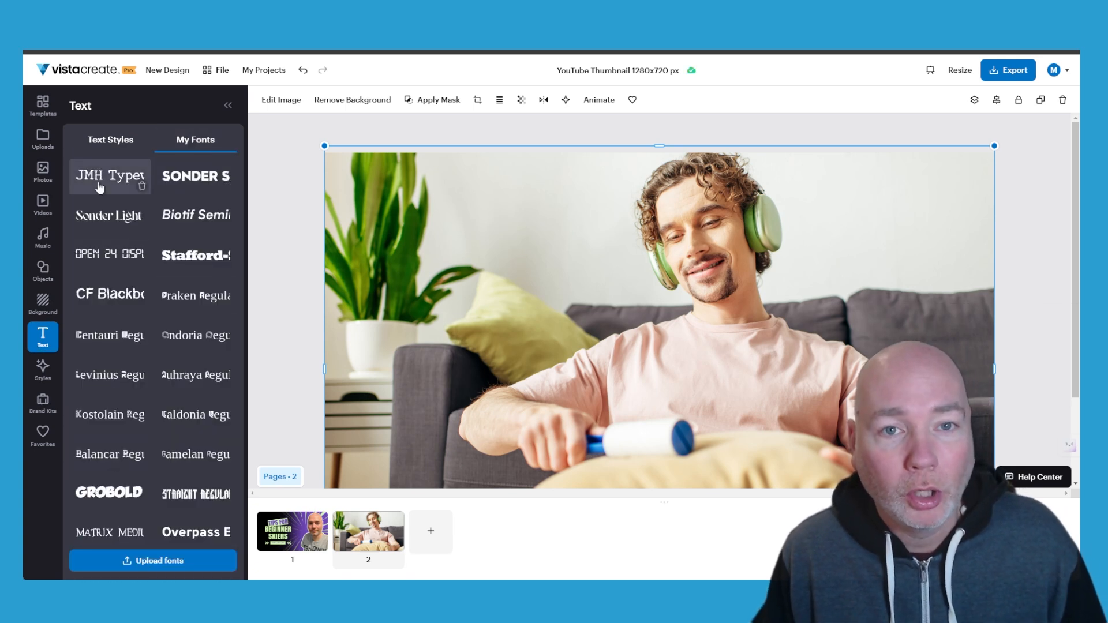
pyautogui.moveTo(109, 493)
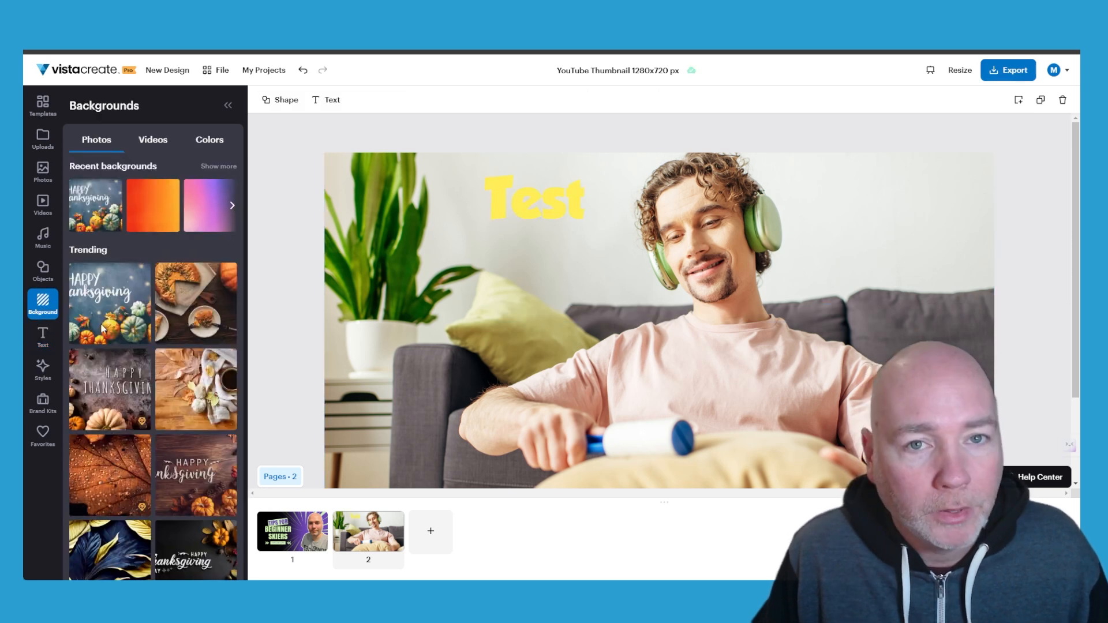
# Add a third page with the Happy Thanksgiving pumpkin photo background, then show the brand kit
pyautogui.click(430, 531)
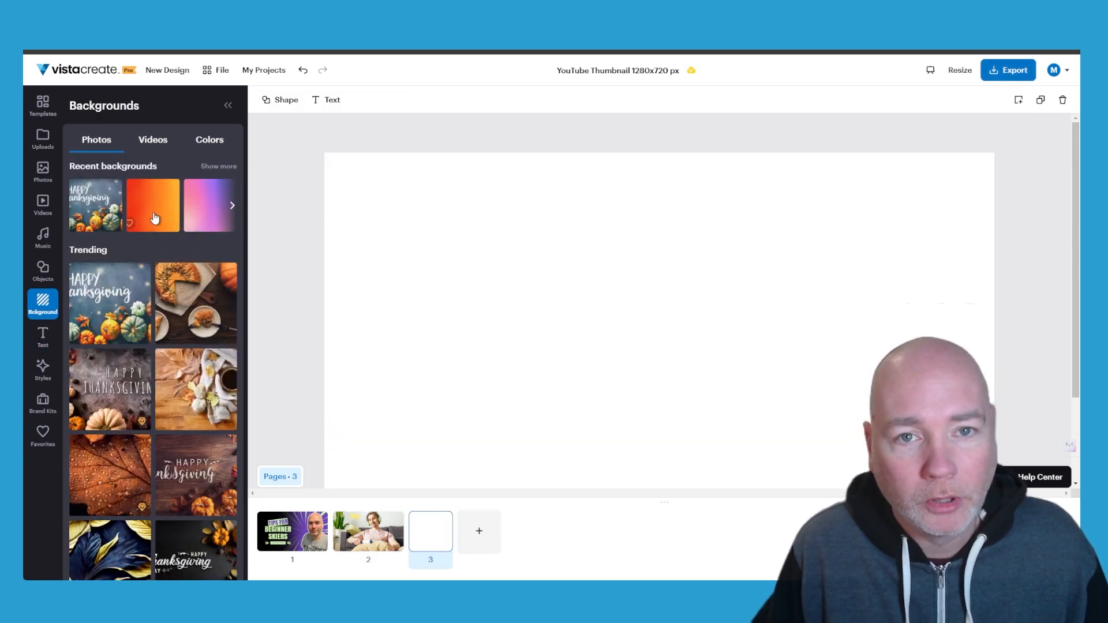
pyautogui.click(152, 205)
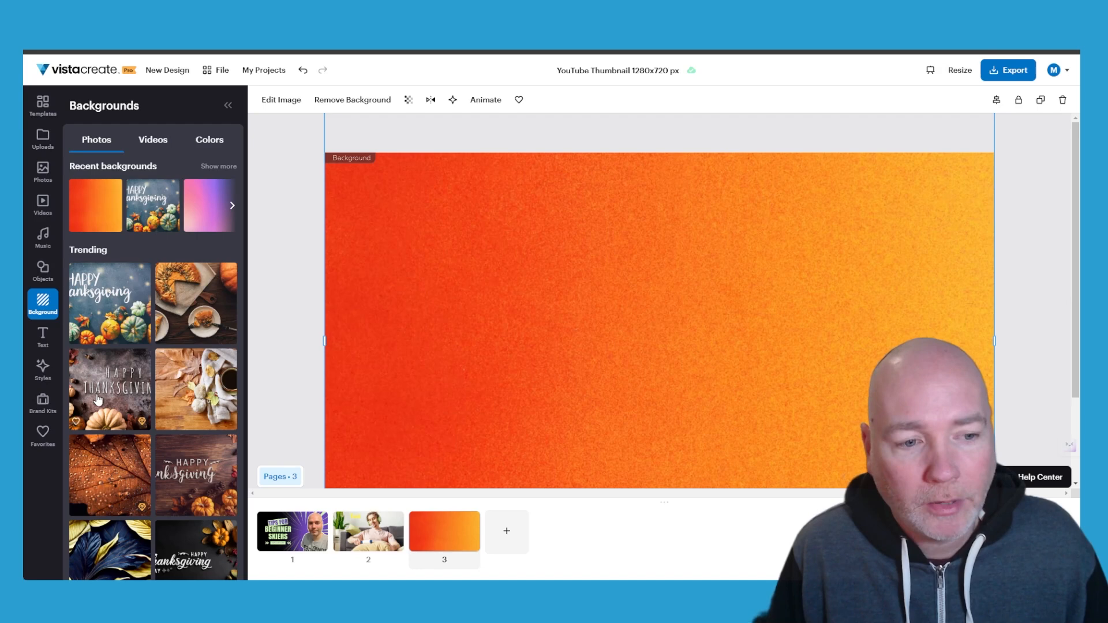
pyautogui.click(197, 389)
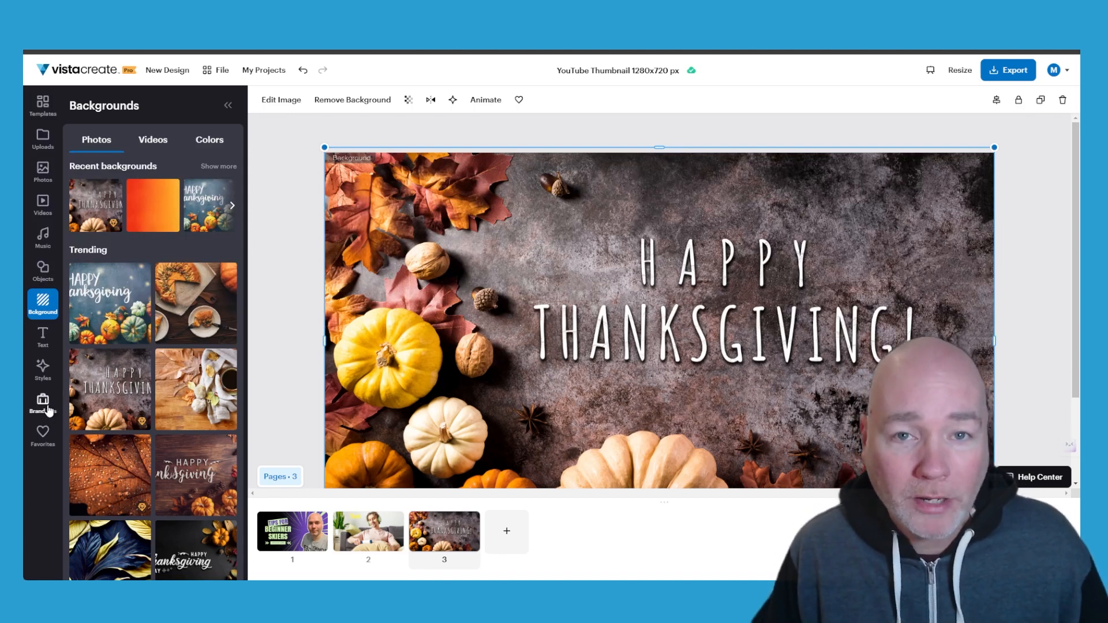
pyautogui.click(43, 402)
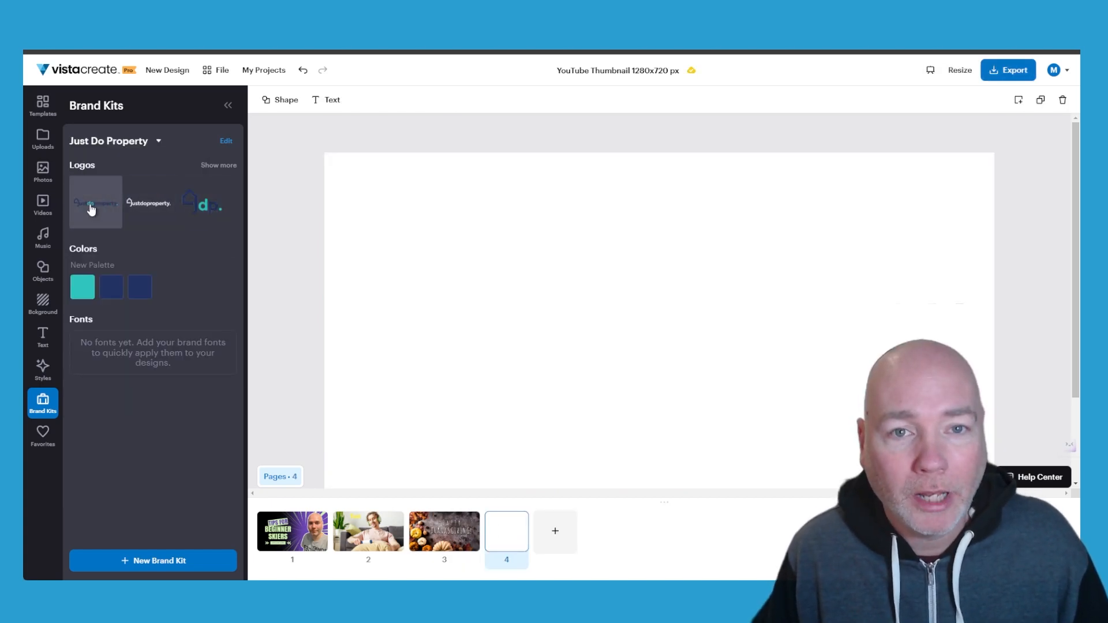
# Place the Just Do Property brand logo centred on page four
pyautogui.click(148, 203)
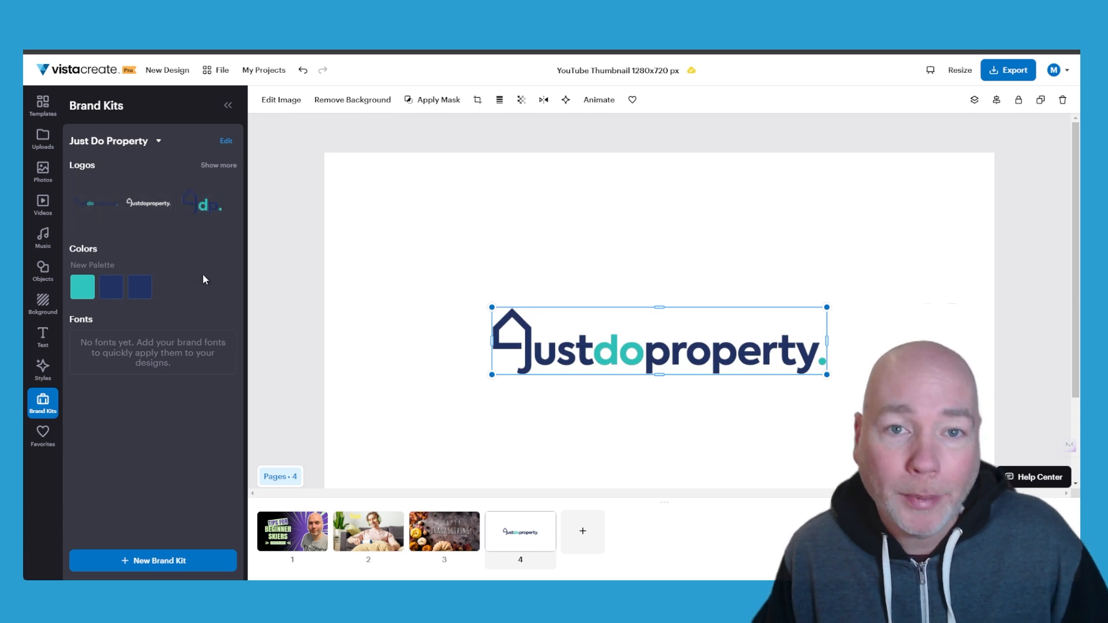
pyautogui.moveTo(130, 332)
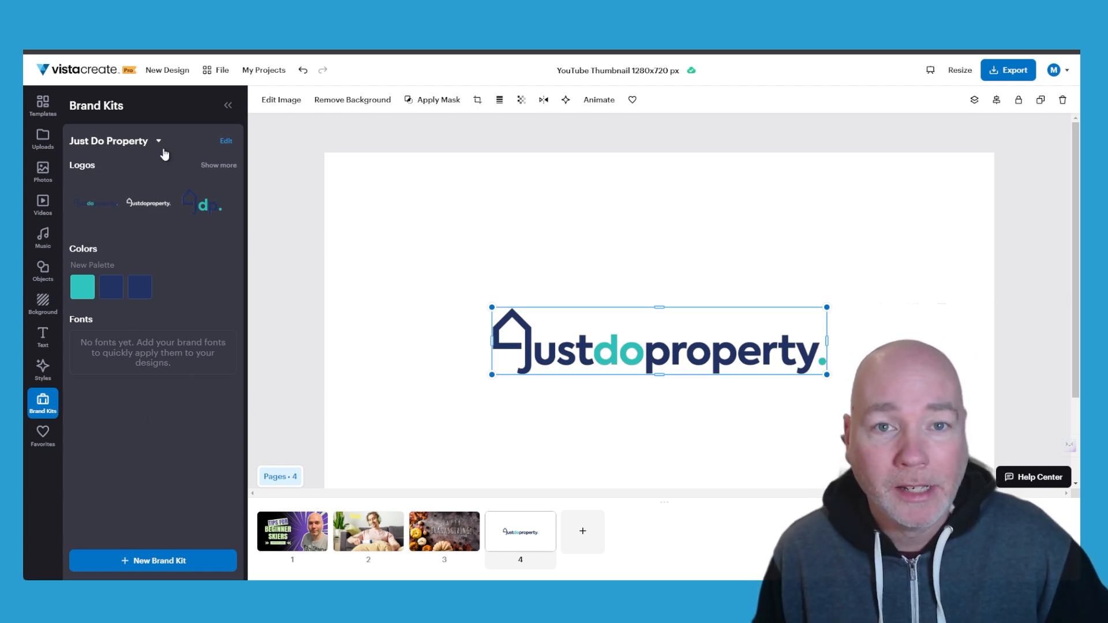
pyautogui.moveTo(881, 254)
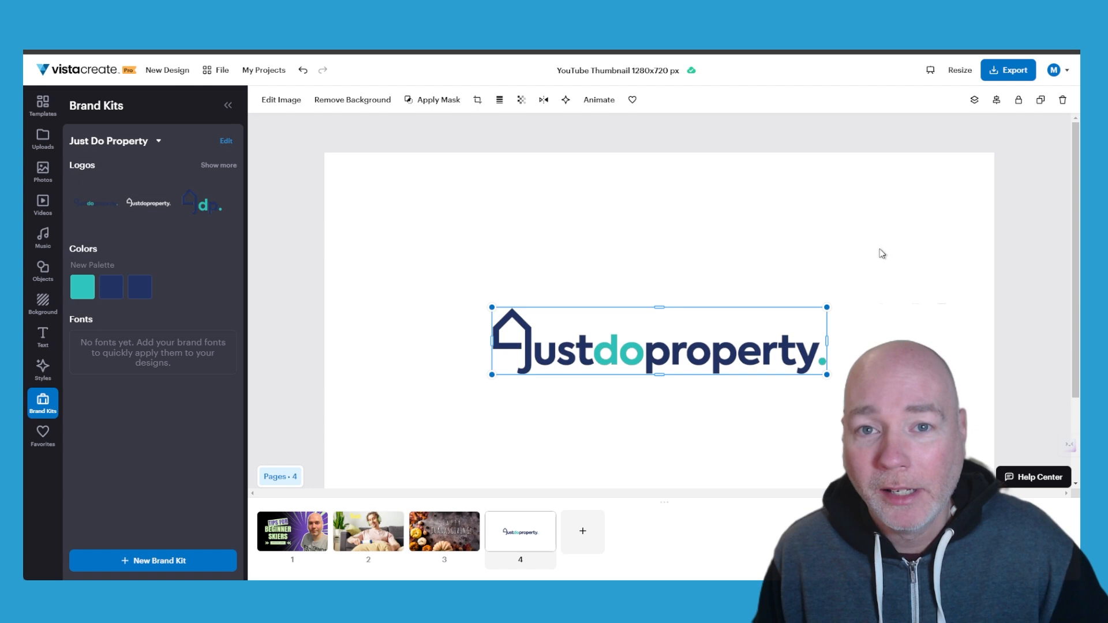
pyautogui.moveTo(571, 279)
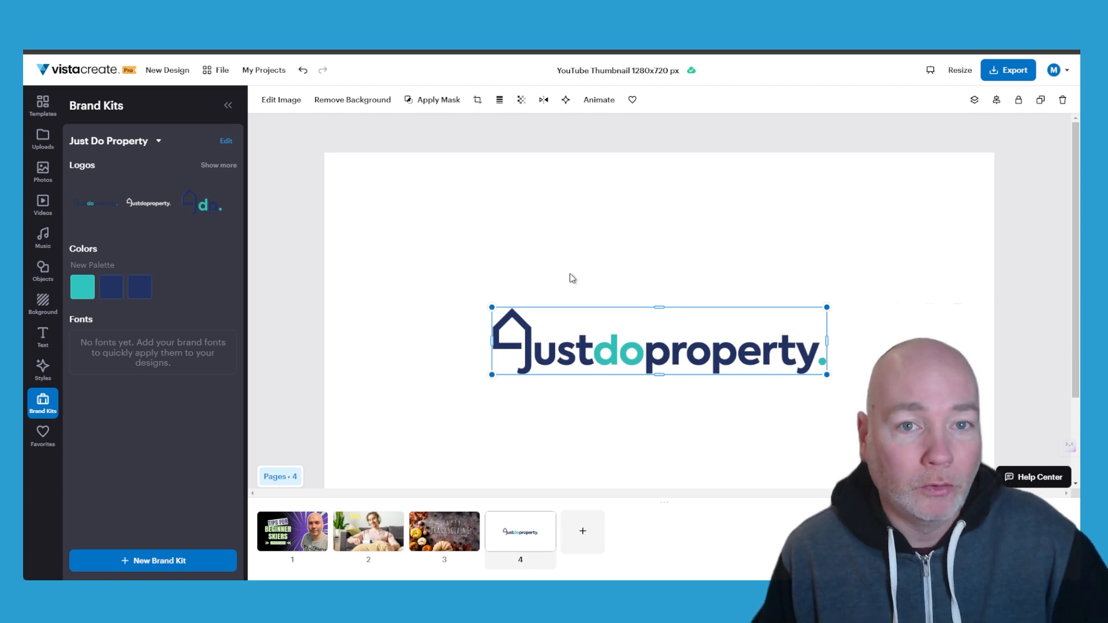
pyautogui.moveTo(461, 325)
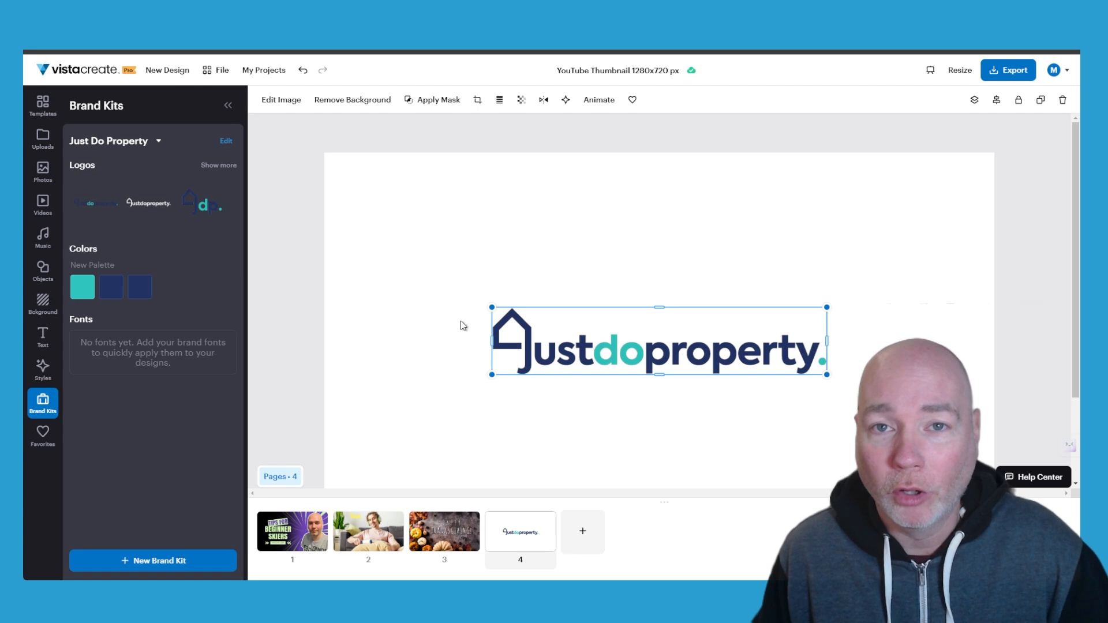
pyautogui.moveTo(303, 303)
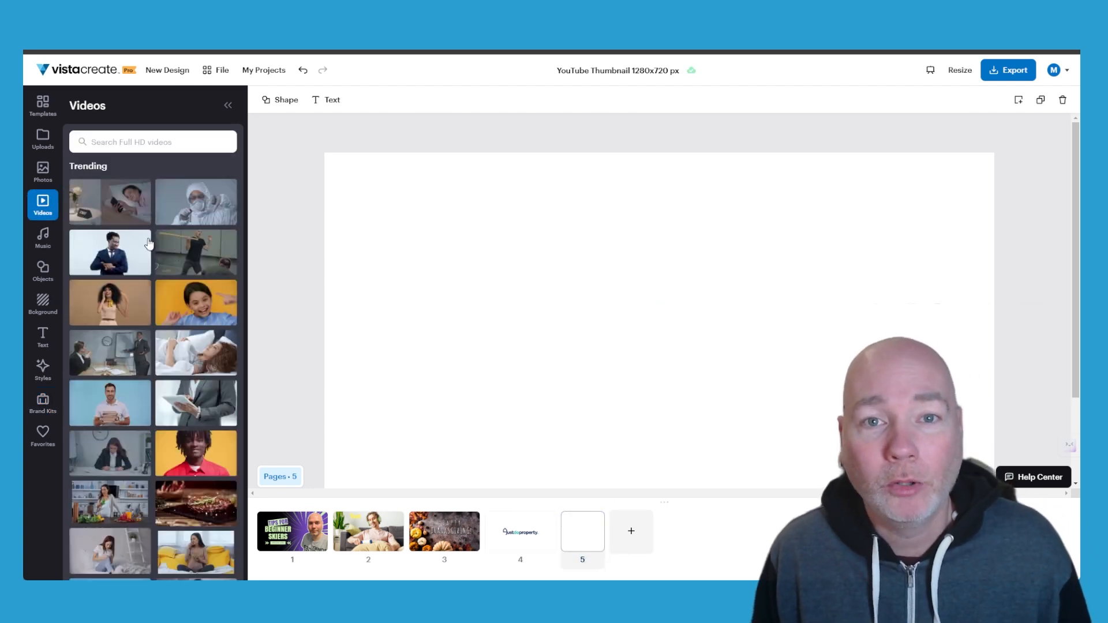
# Browse stock videos and music, then return to page one's skiing thumbnail
pyautogui.scroll(-3)
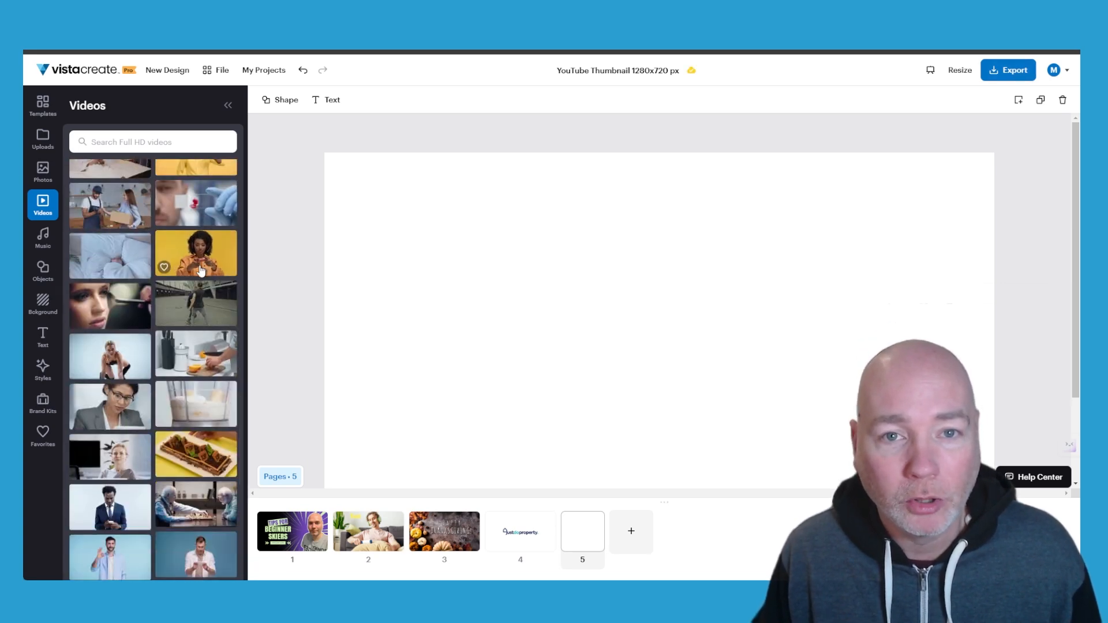
pyautogui.click(43, 237)
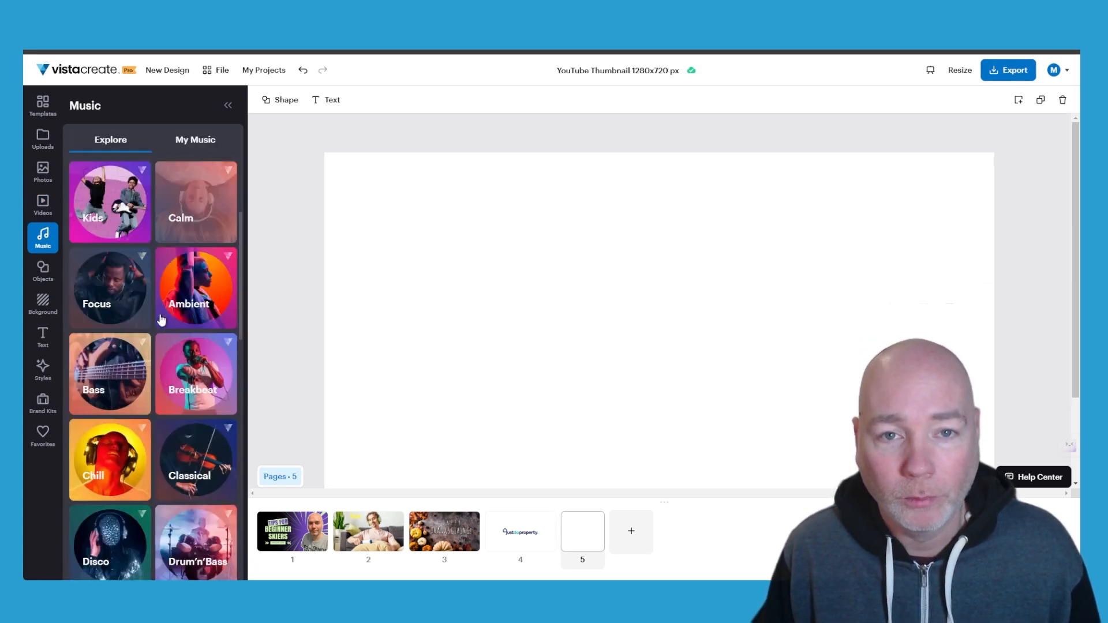
pyautogui.click(43, 105)
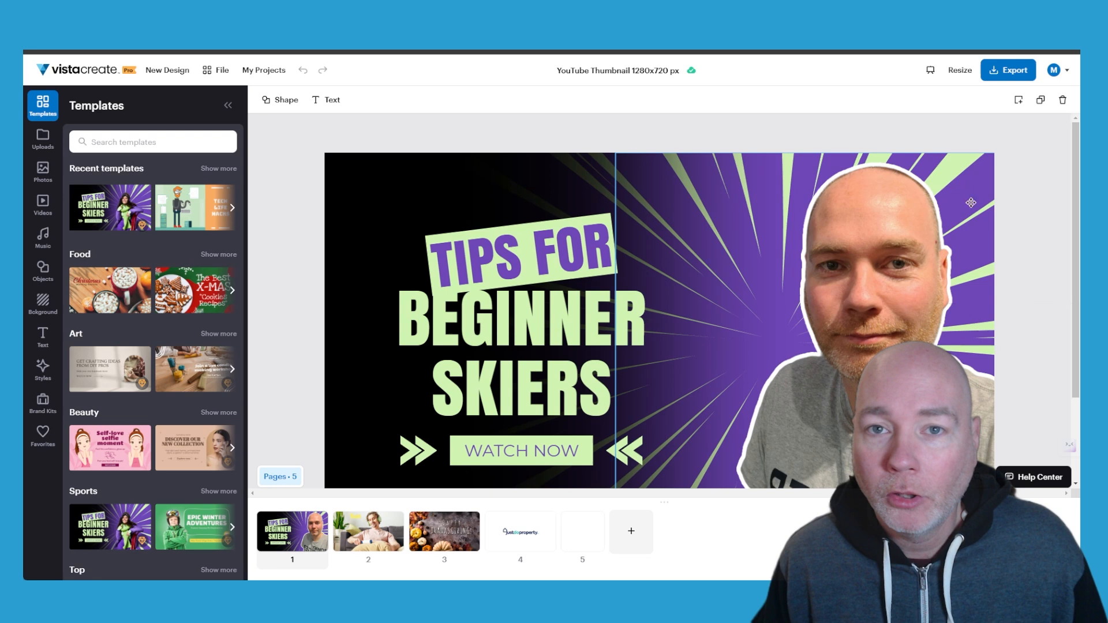
pyautogui.click(959, 70)
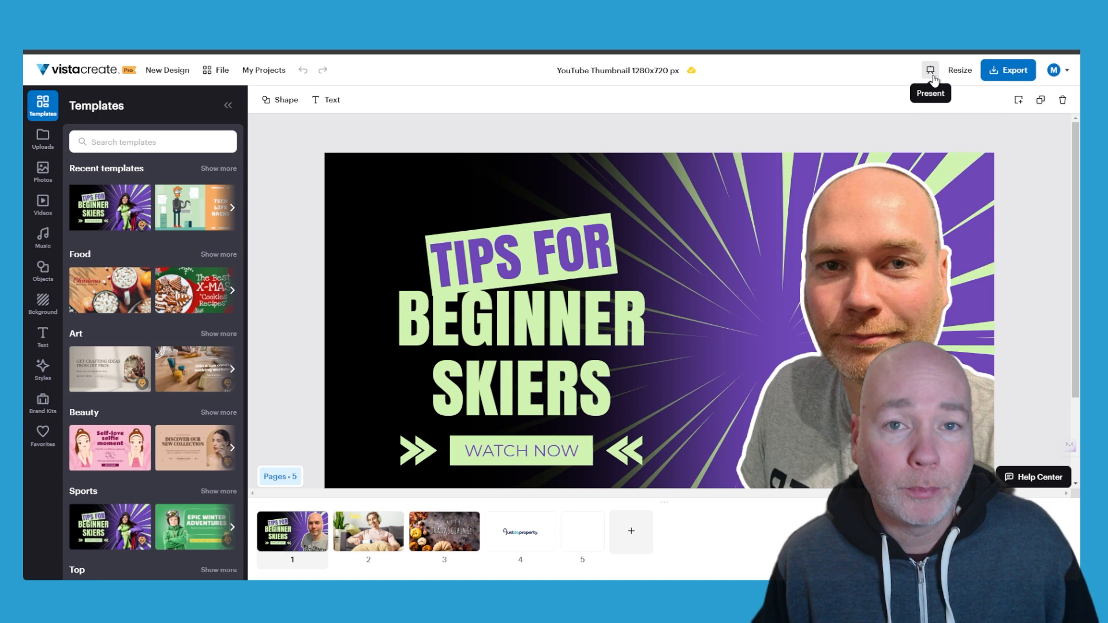
pyautogui.moveTo(895, 106)
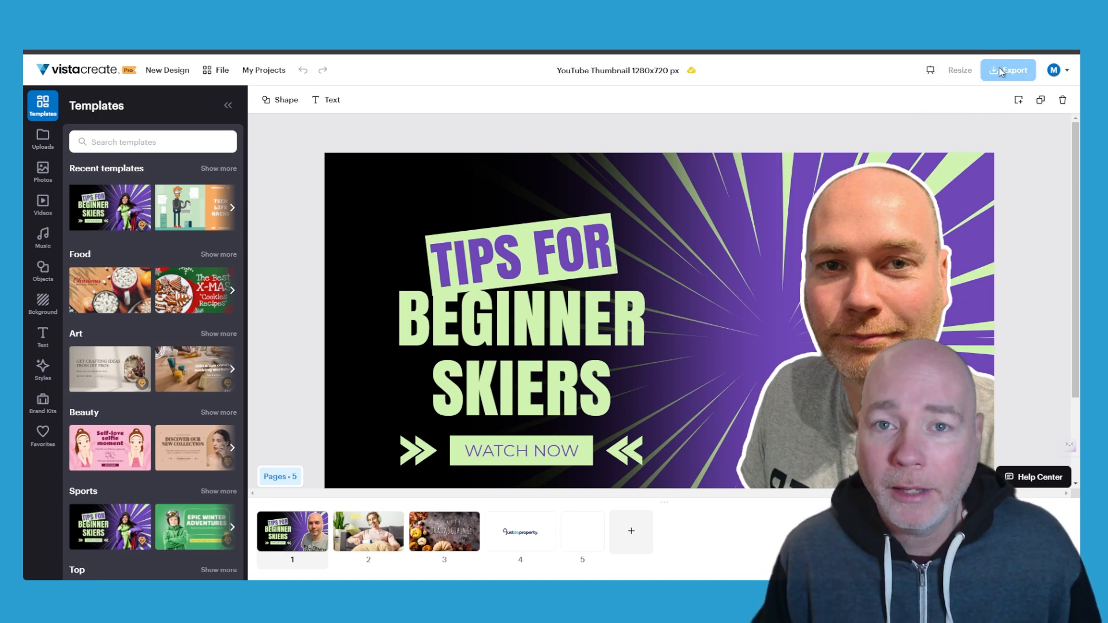
pyautogui.click(1007, 70)
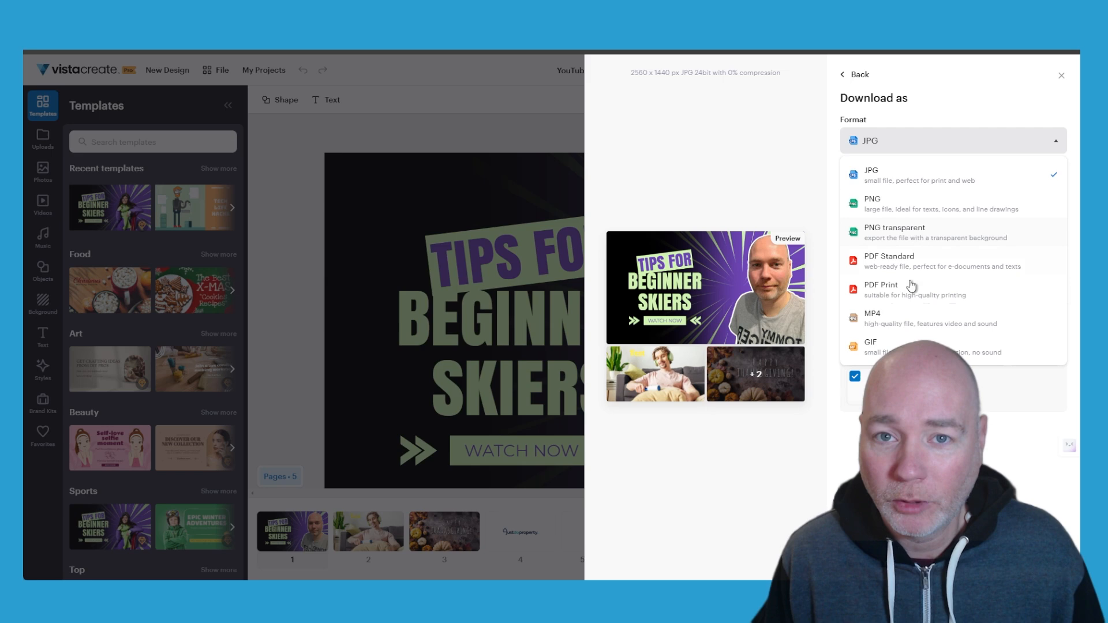
pyautogui.moveTo(962, 98)
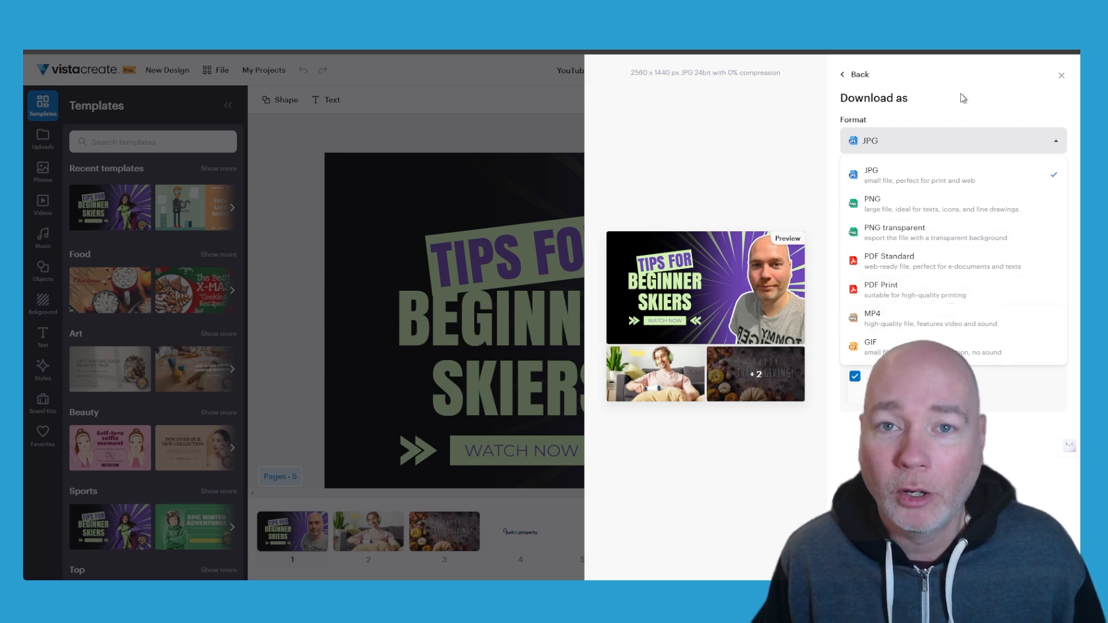
# Keep JPG as the download format and choose High Definition image quality
pyautogui.click(871, 174)
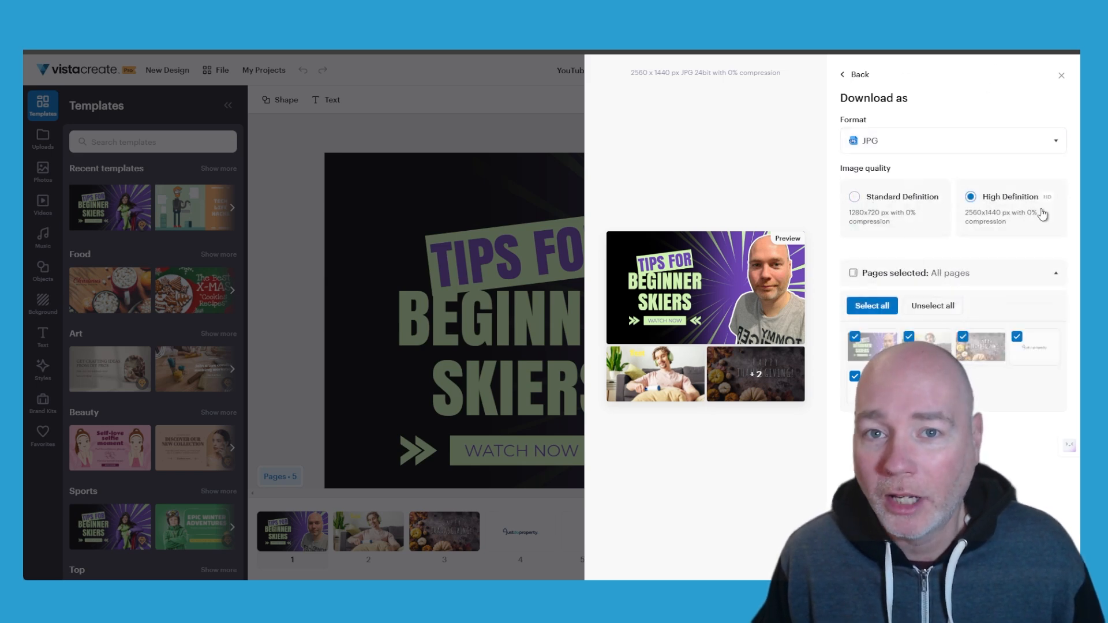
pyautogui.click(1059, 75)
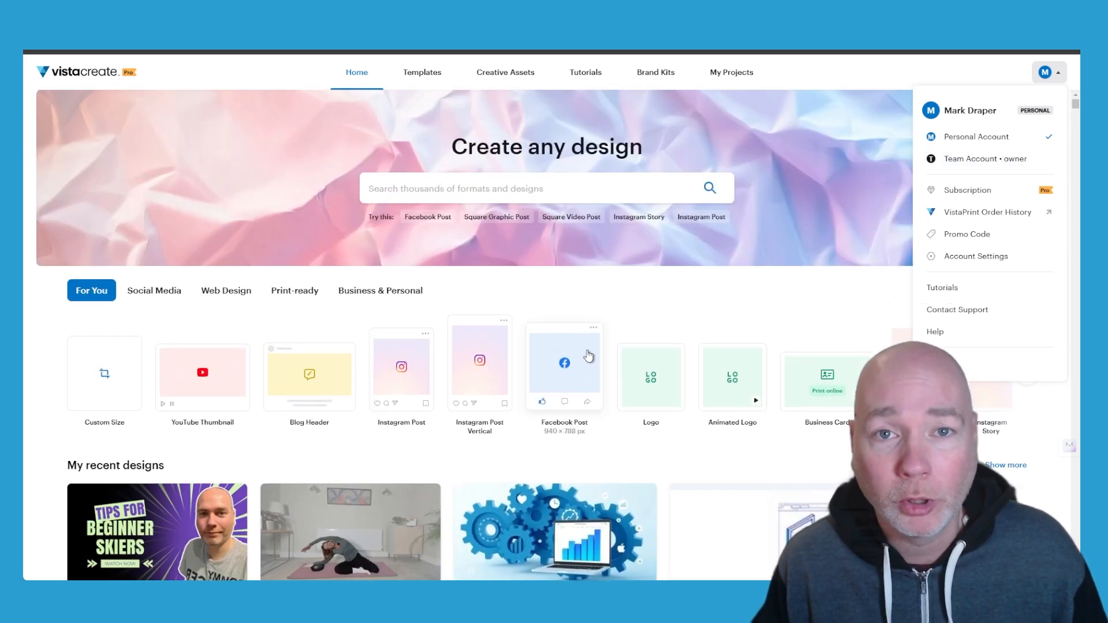
pyautogui.moveTo(985, 158)
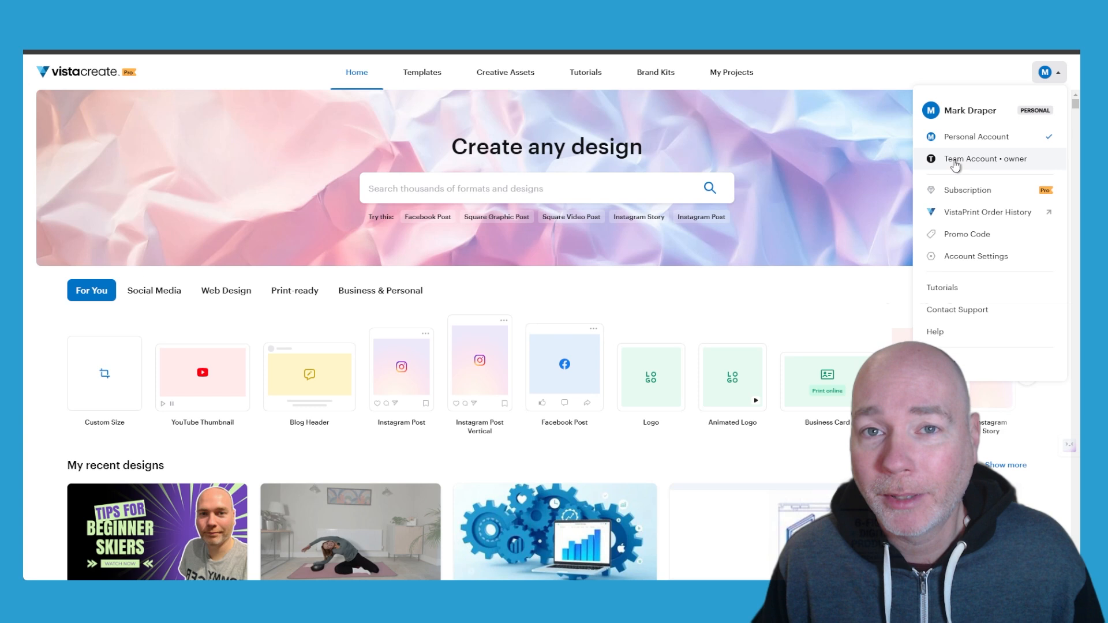